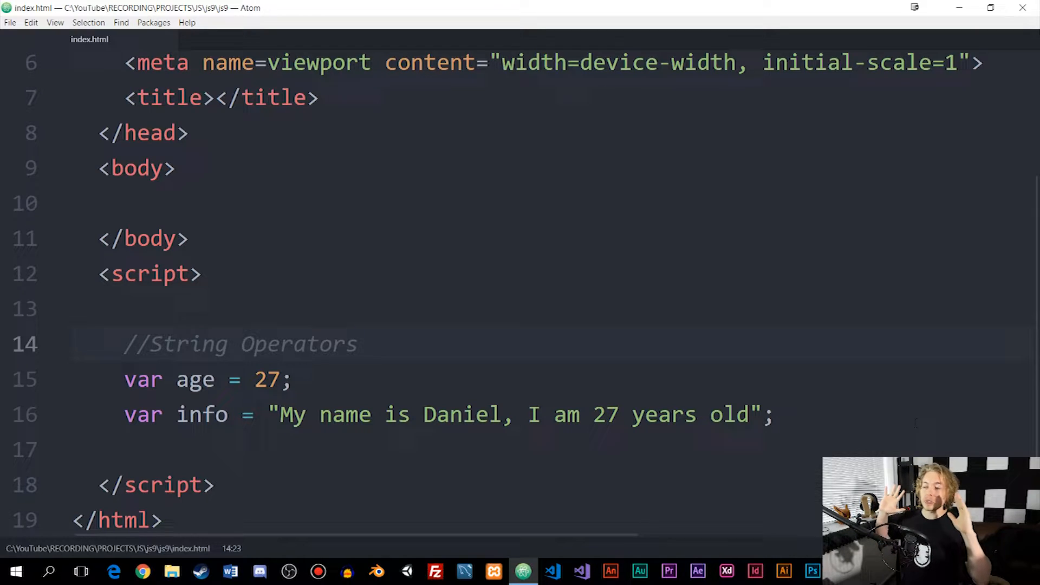
Select the hard-coded 27 inside the info string and split the string in two at that spot.
{"action": "left_click", "coordinate": [358, 344]}
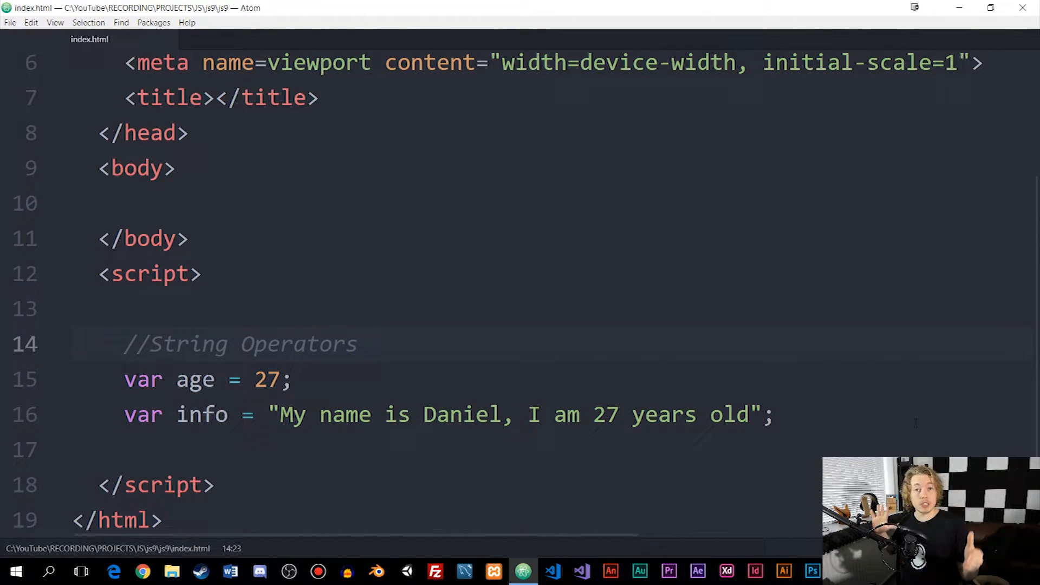
{"action": "left_click", "coordinate": [359, 343]}
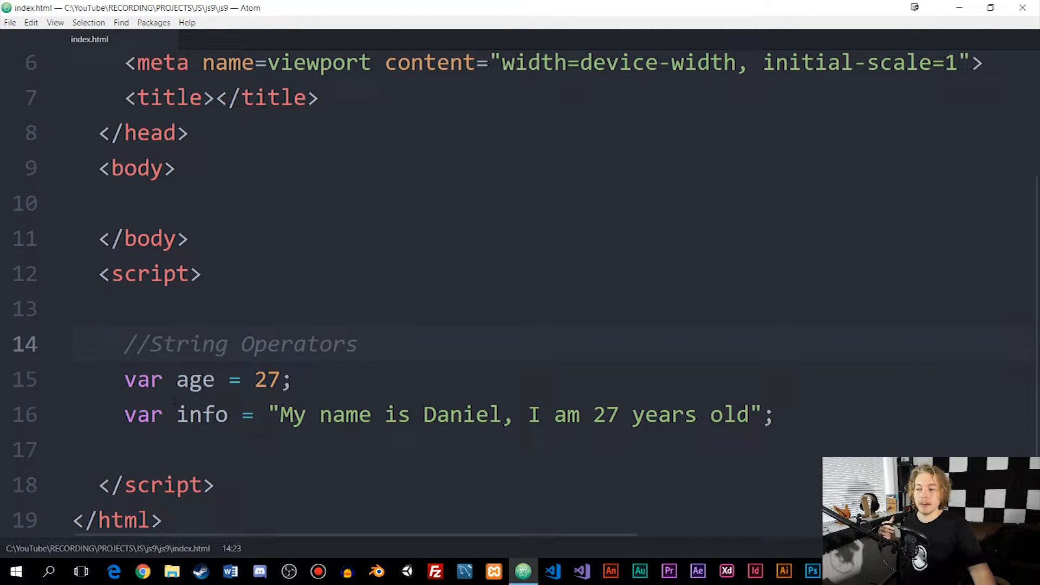
{"action": "double_click", "coordinate": [195, 379]}
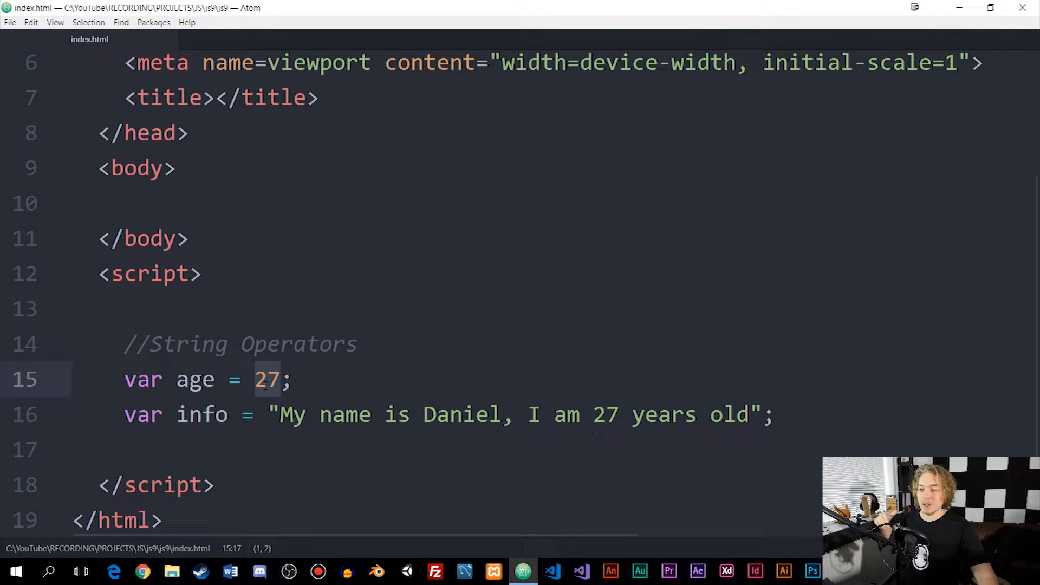
{"action": "left_click", "coordinate": [606, 415]}
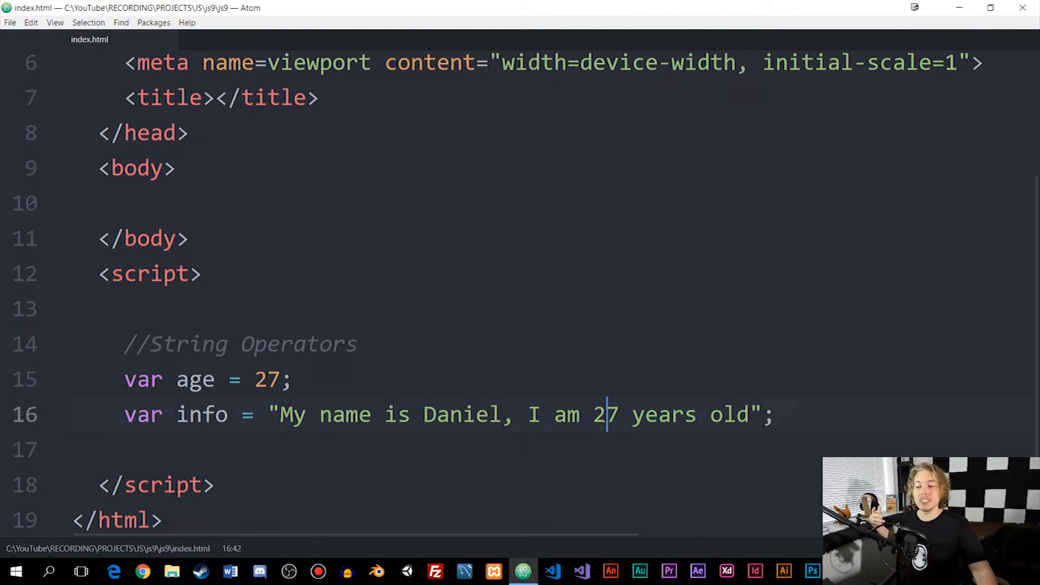
{"action": "double_click", "coordinate": [605, 415]}
{"action": "type", "text": "\" "}
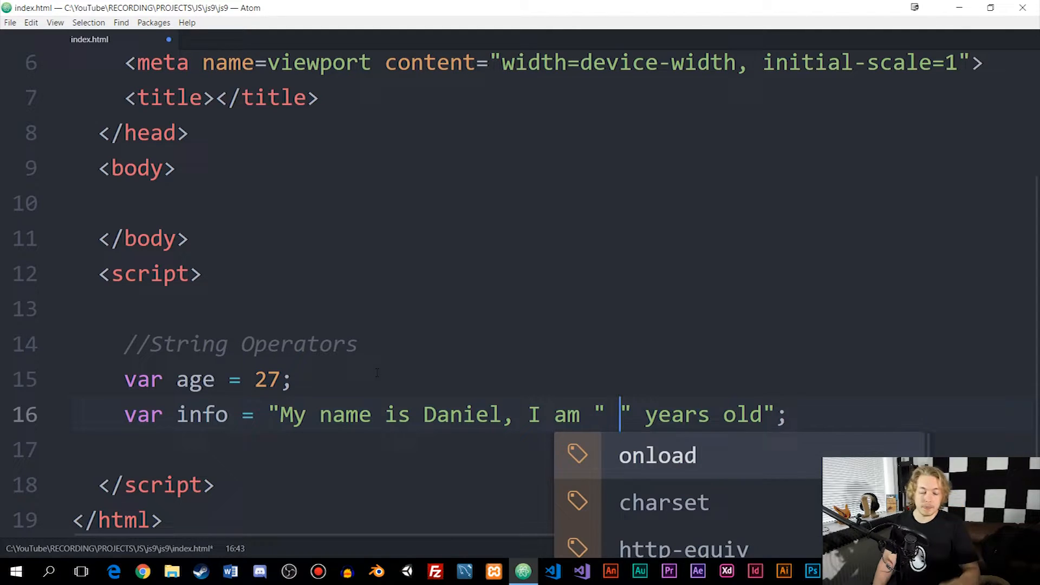
{"action": "type", "text": "hsiuhdsf"}
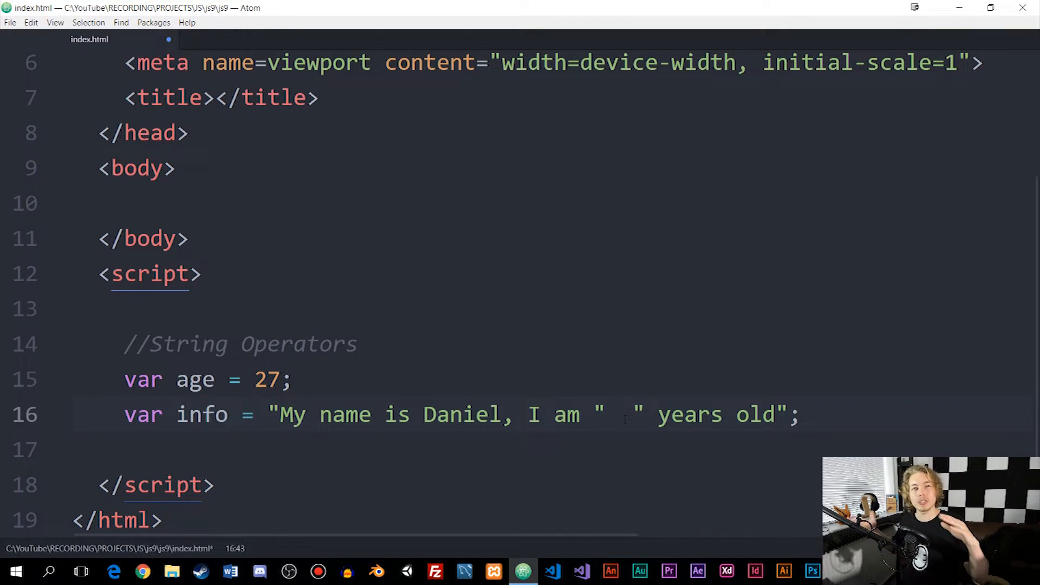
Join the two string pieces with + age + so the age variable is concatenated in.
{"action": "left_click", "coordinate": [622, 415]}
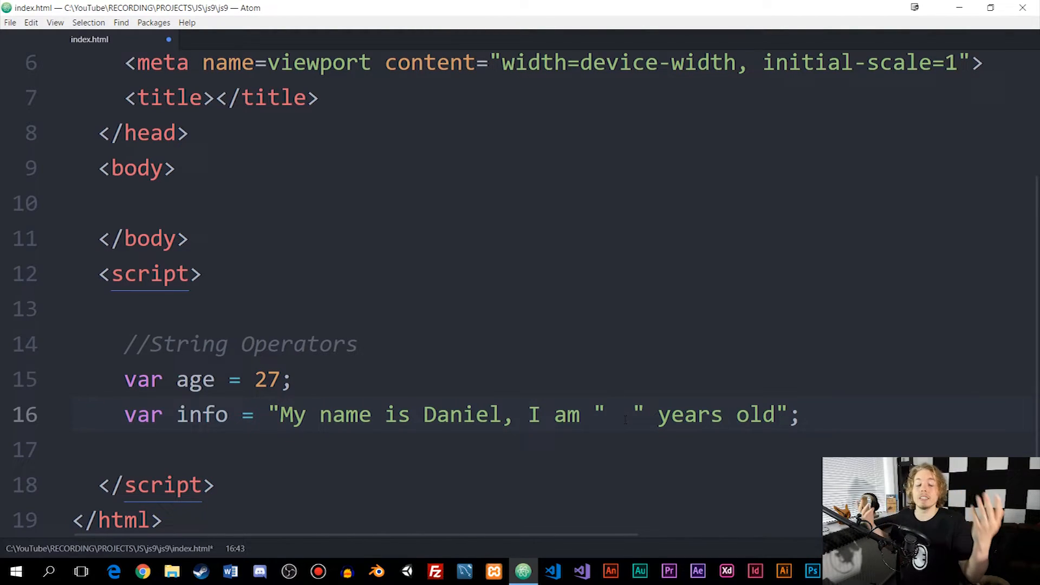
{"action": "left_click", "coordinate": [620, 415]}
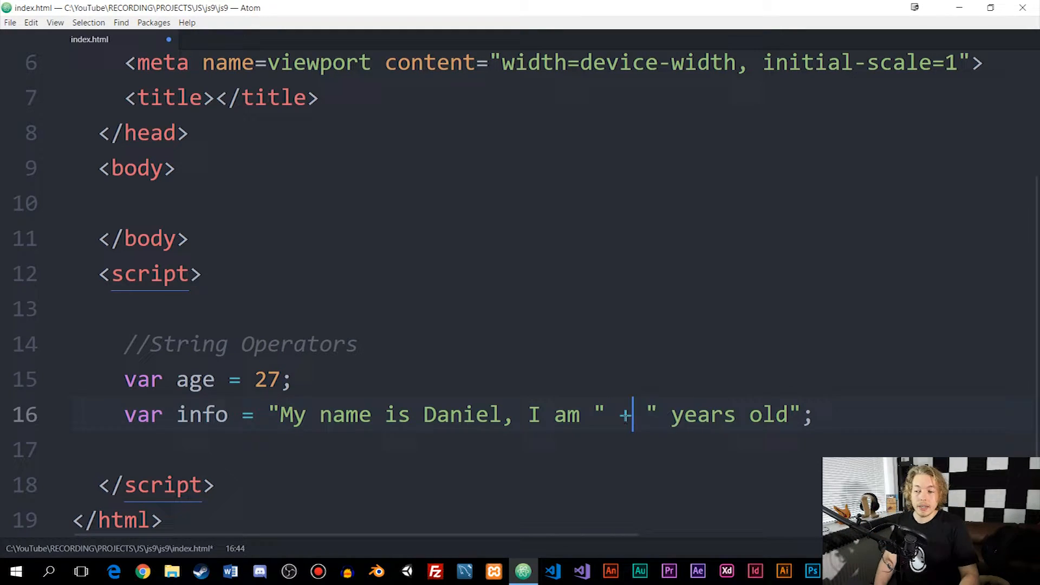
{"action": "type", "text": "+"}
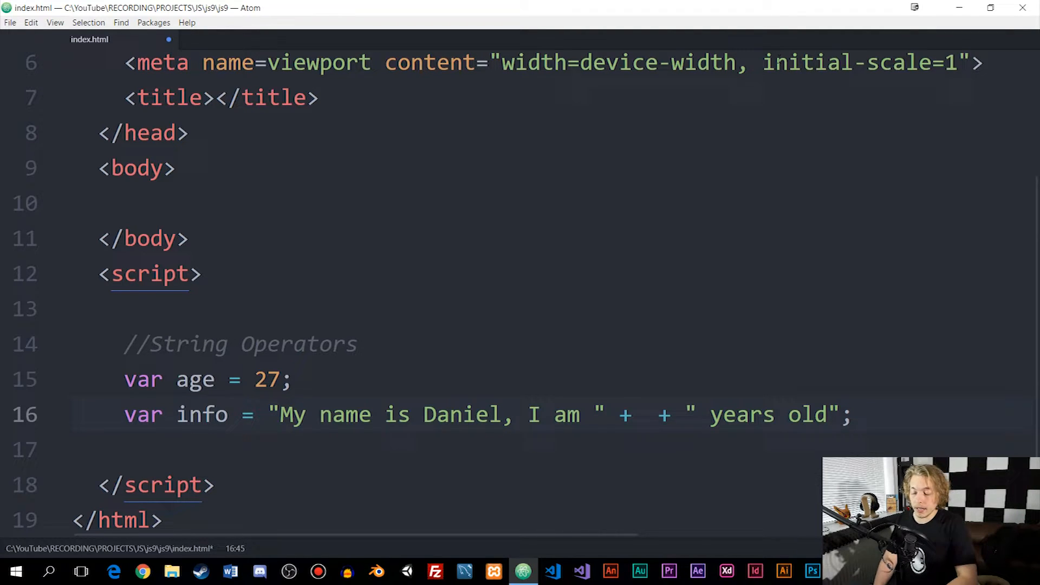
{"action": "type", "text": "age"}
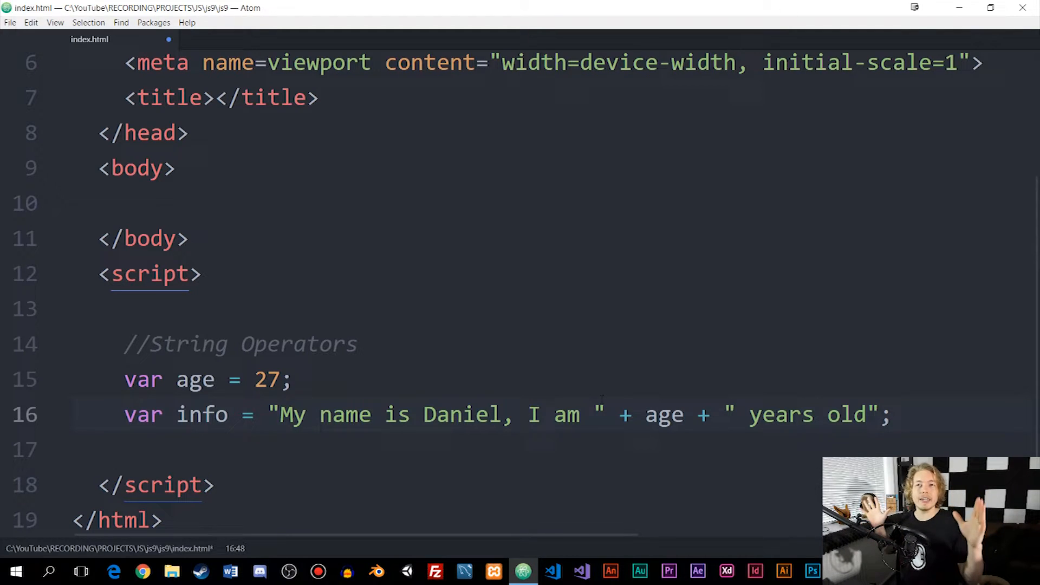
{"action": "left_click", "coordinate": [685, 415]}
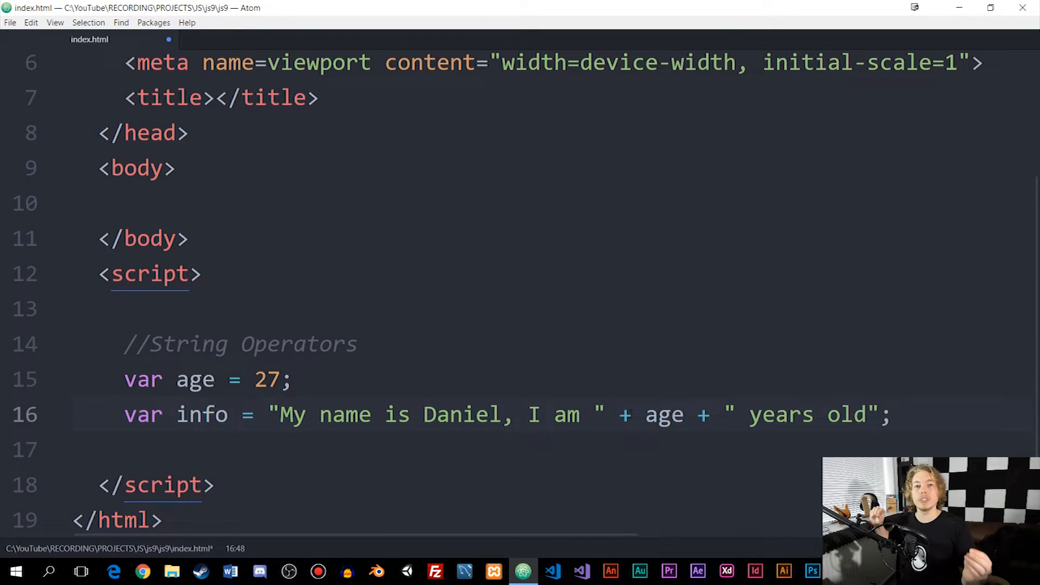
{"action": "left_click", "coordinate": [685, 415]}
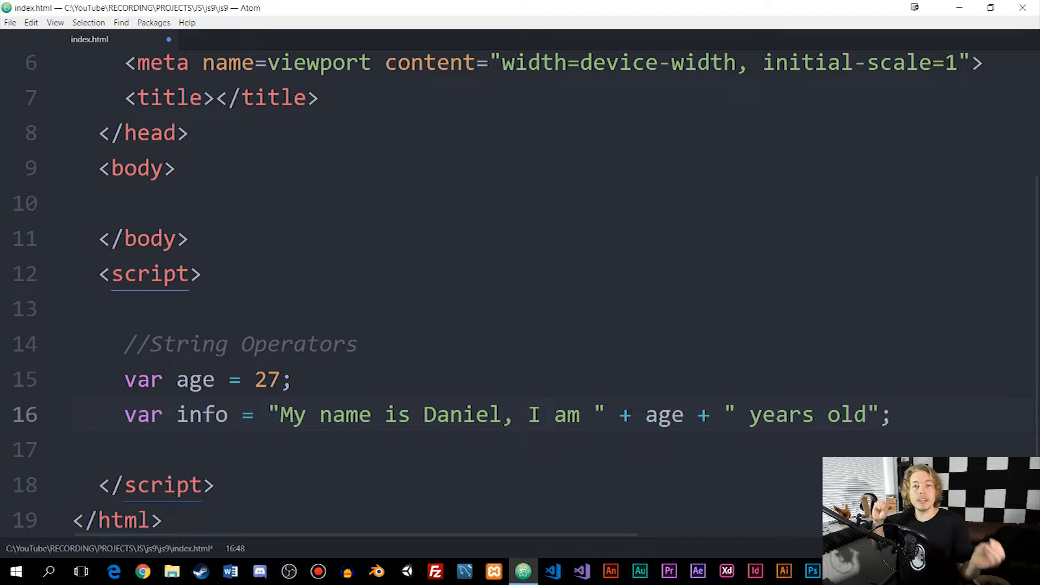
{"action": "left_click", "coordinate": [684, 415]}
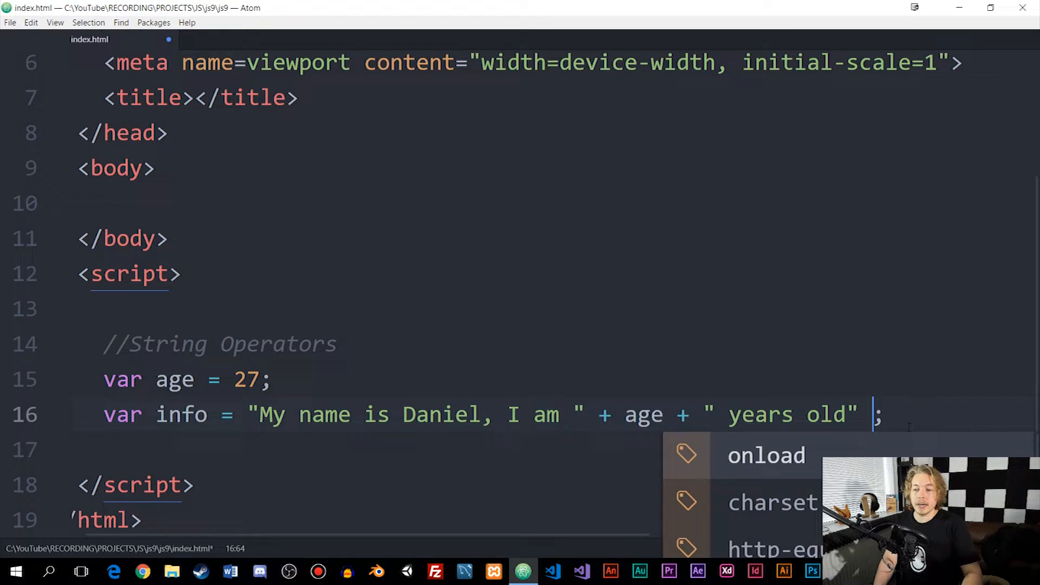
Append + 10 after the years old text and move to the end of the info line.
{"action": "type", "text": "+"}
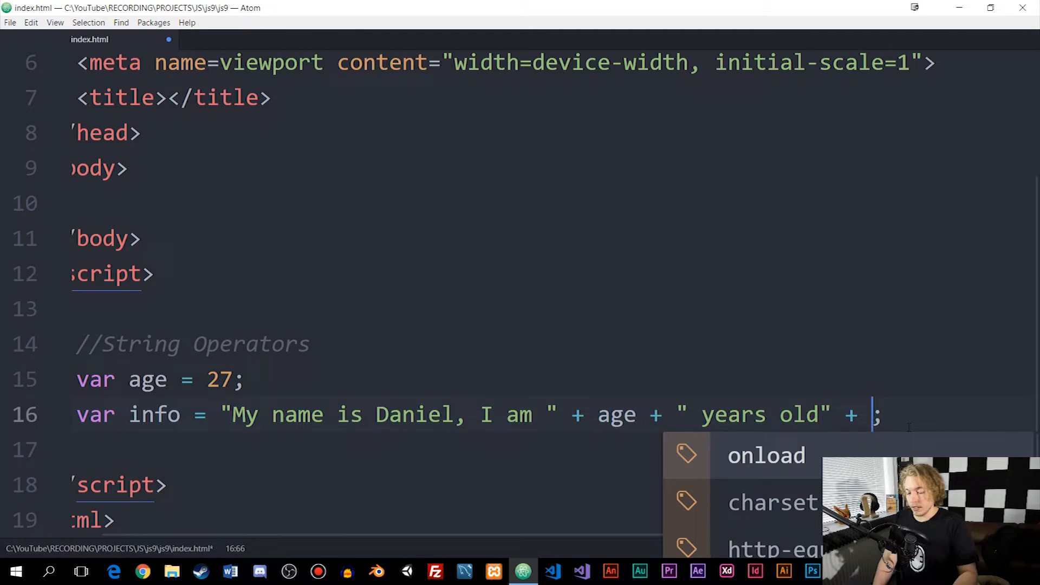
{"action": "type", "text": "10"}
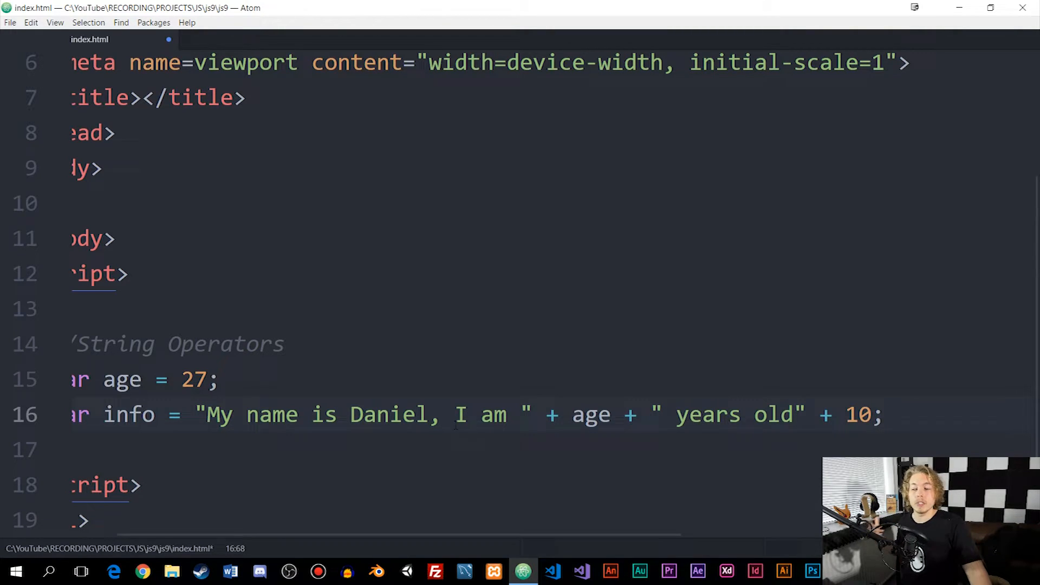
{"action": "left_click", "coordinate": [873, 415]}
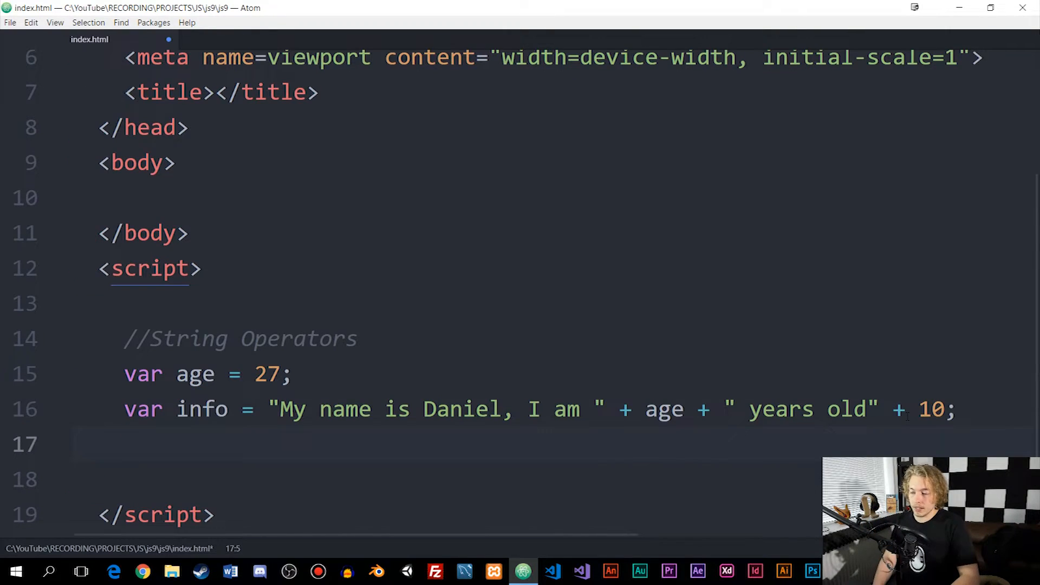
Add console.log(info); below the info line so the browser prints the concatenated string.
{"action": "type", "text": "consol"}
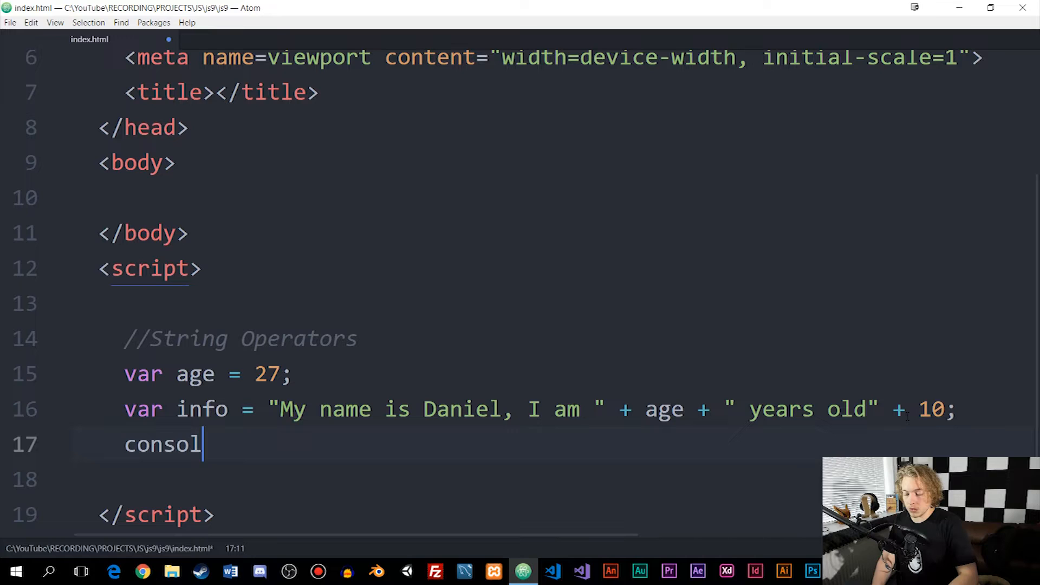
{"action": "type", "text": "e.log()"}
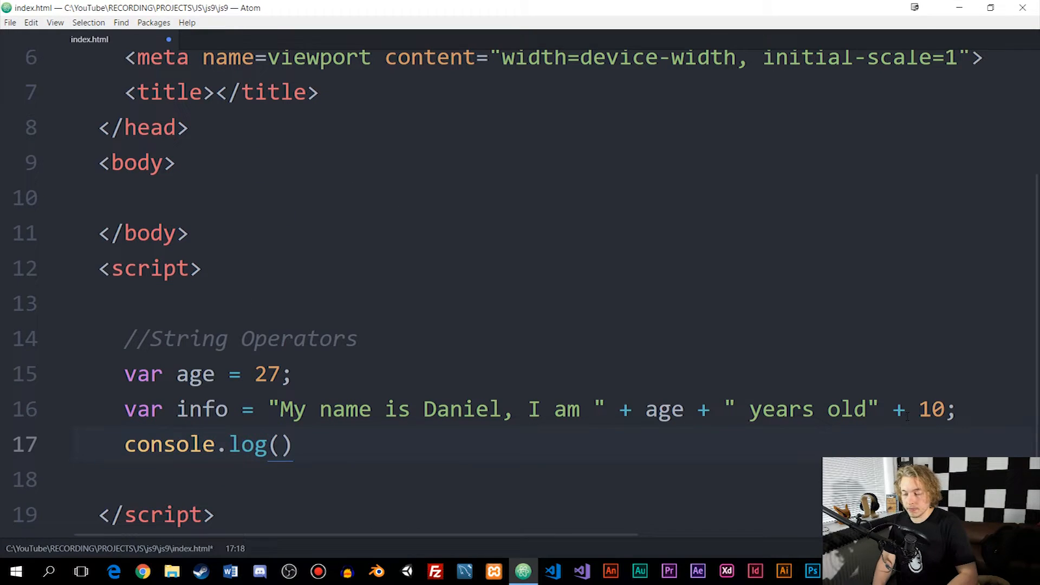
{"action": "type", "text": ";"}
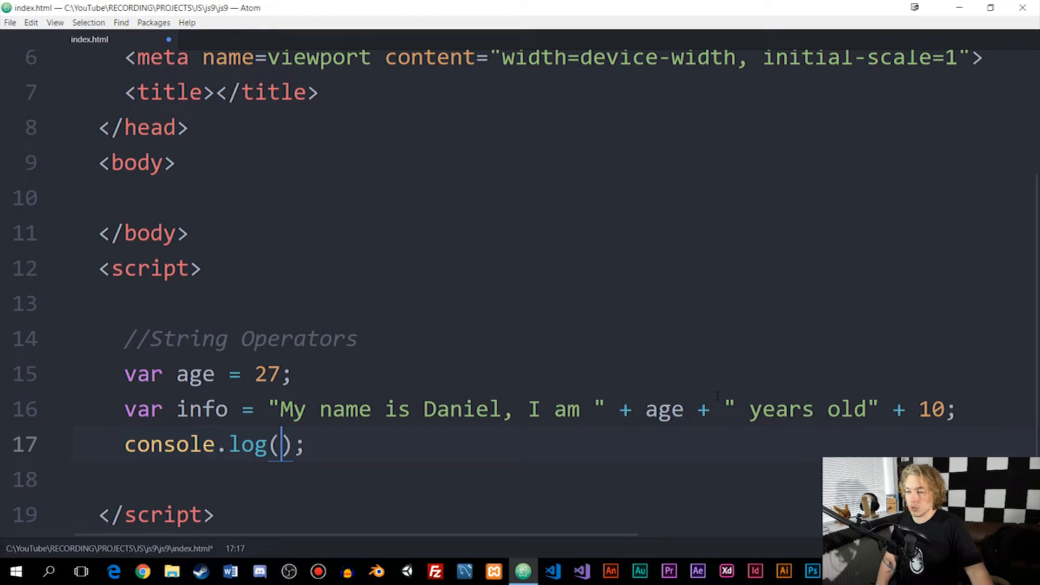
{"action": "type", "text": "info"}
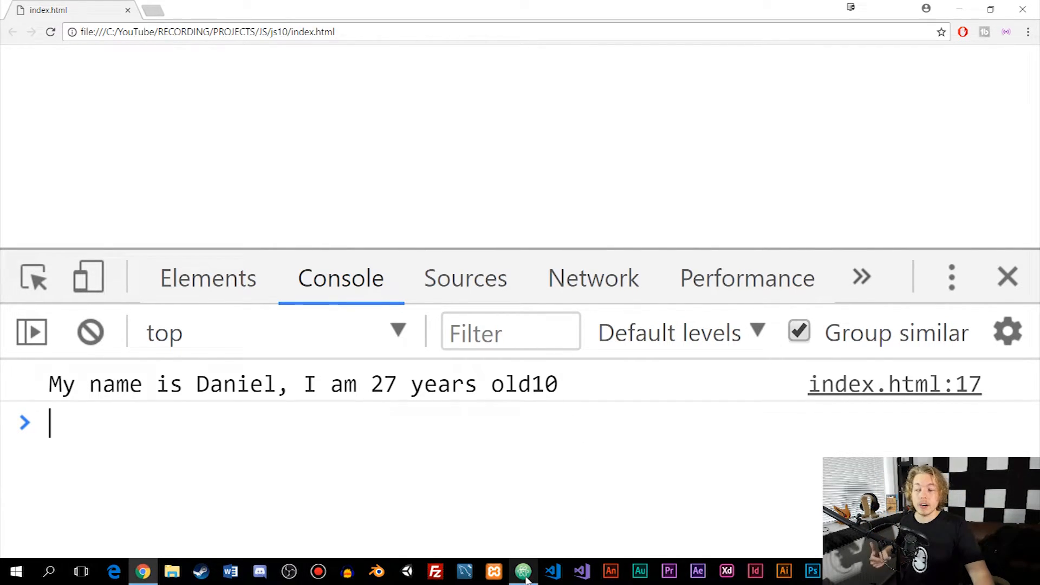
Add a space after "years old" so the console shows "27 years old 10", then start an empty line 19.
{"action": "left_click", "coordinate": [523, 571]}
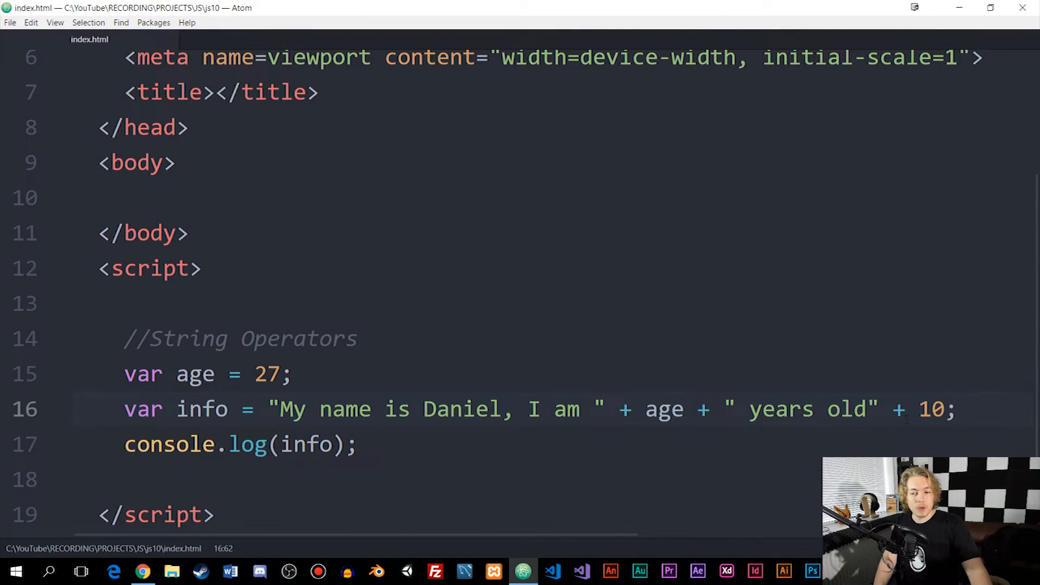
{"action": "left_click", "coordinate": [867, 410]}
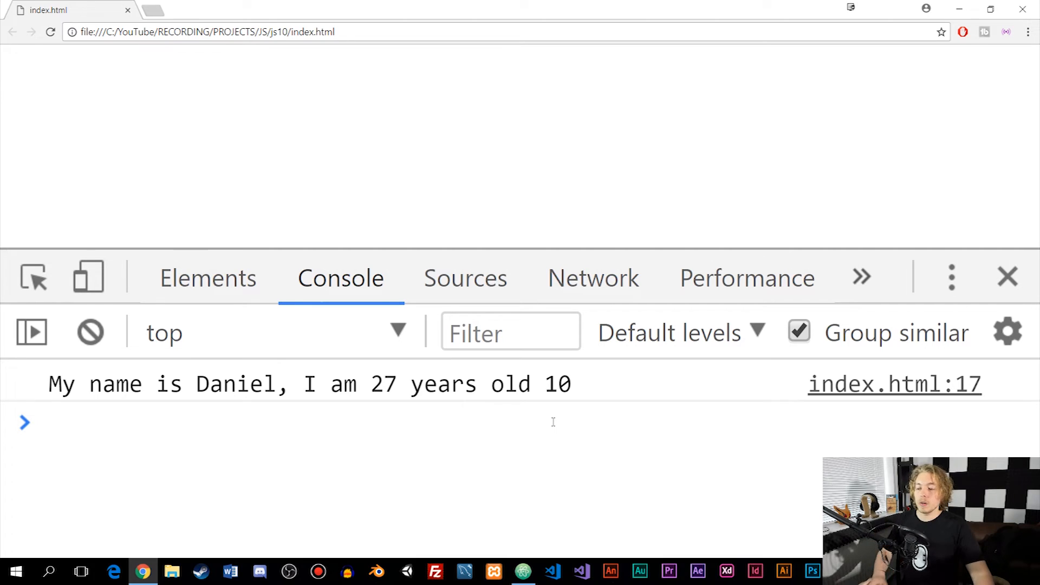
{"action": "left_click", "coordinate": [523, 571]}
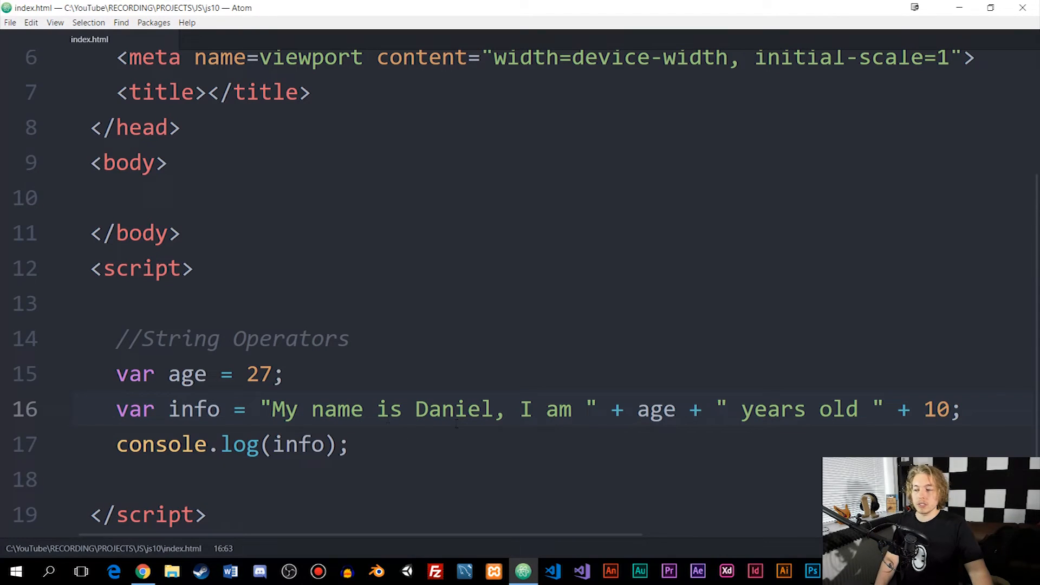
{"action": "left_click", "coordinate": [352, 445]}
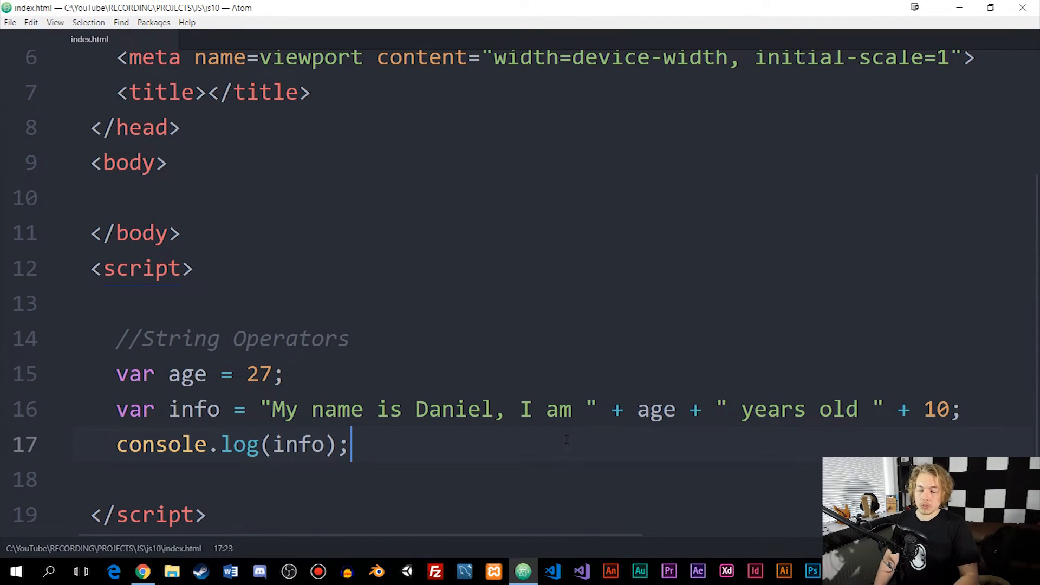
{"action": "key", "text": "enter"}
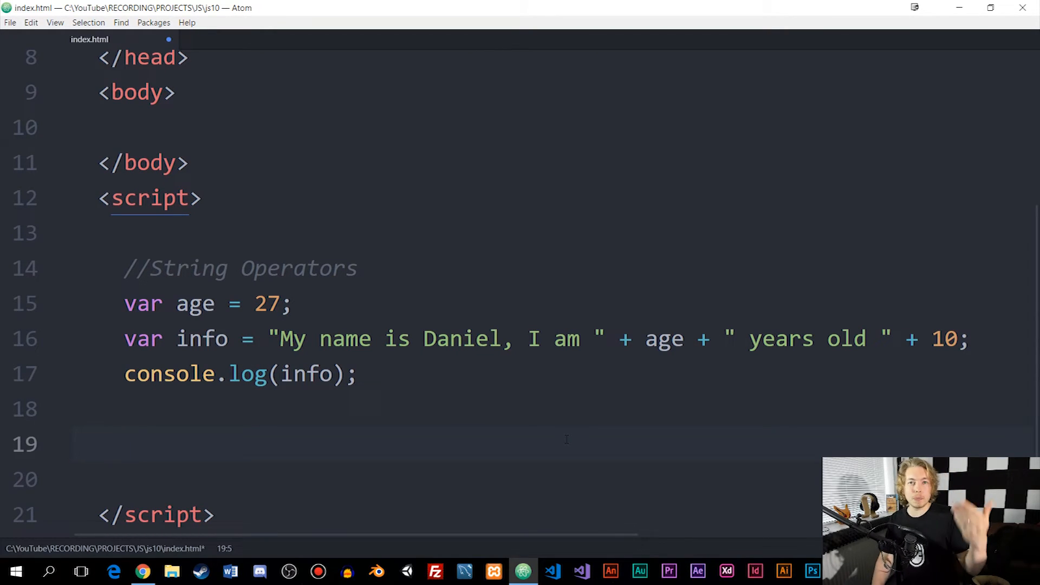
Define var numbers = 4 + " " + 5; and log numbers with console.log below it.
{"action": "left_click", "coordinate": [126, 443]}
{"action": "type", "text": "var number"}
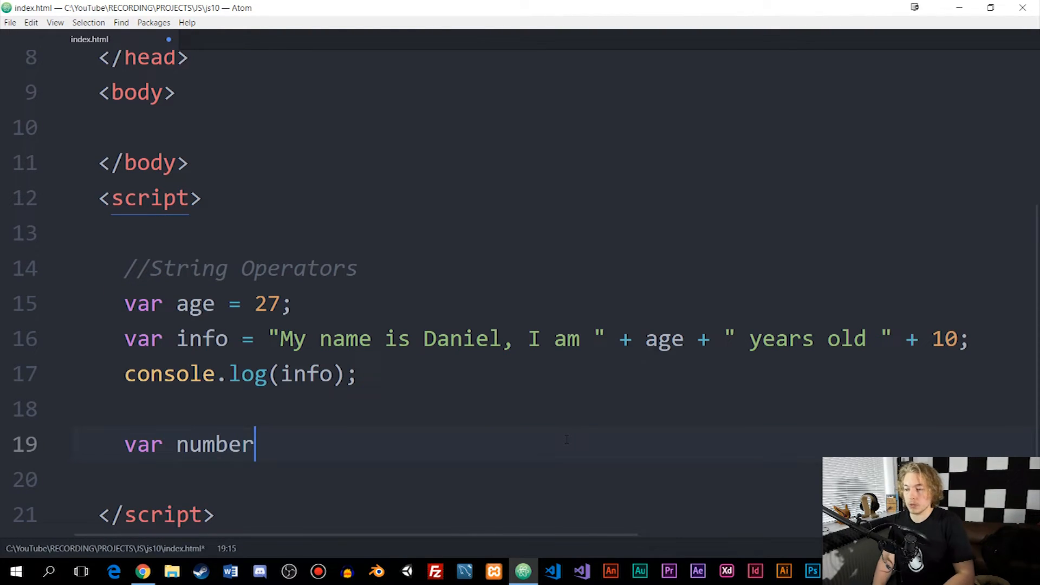
{"action": "type", "text": "s ="}
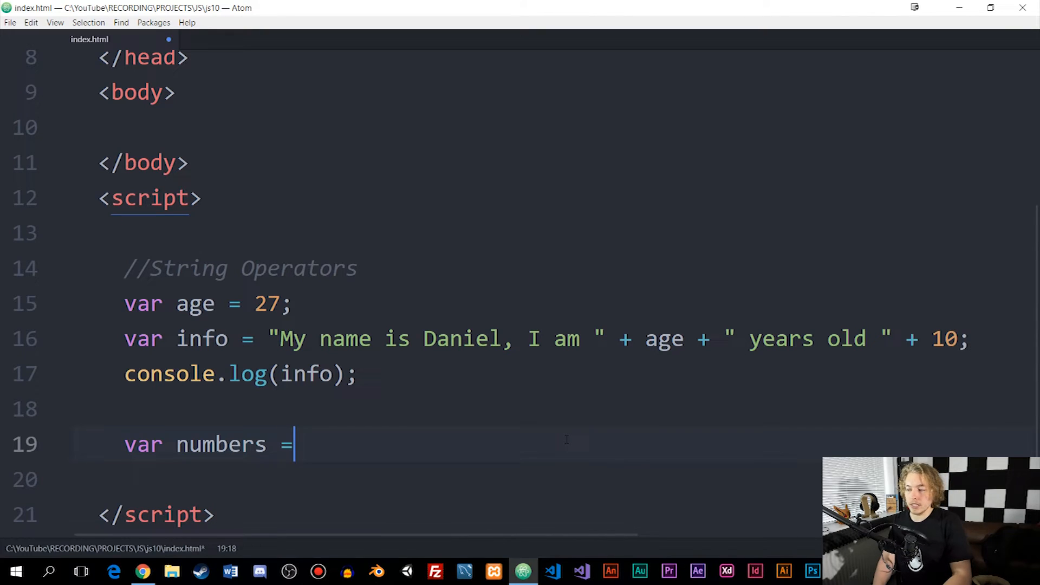
{"action": "type", "text": "4"}
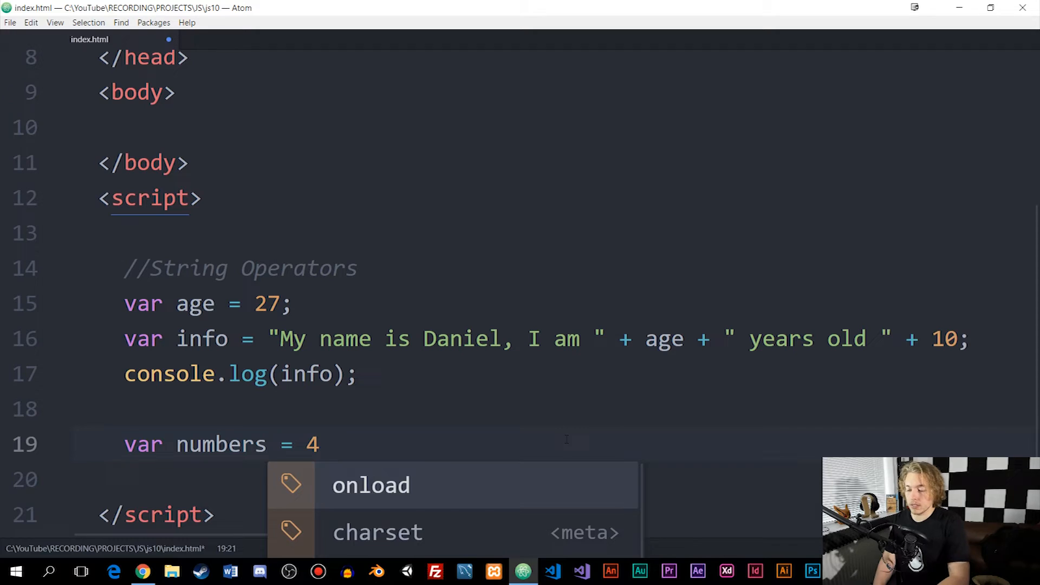
{"action": "type", "text": "5;"}
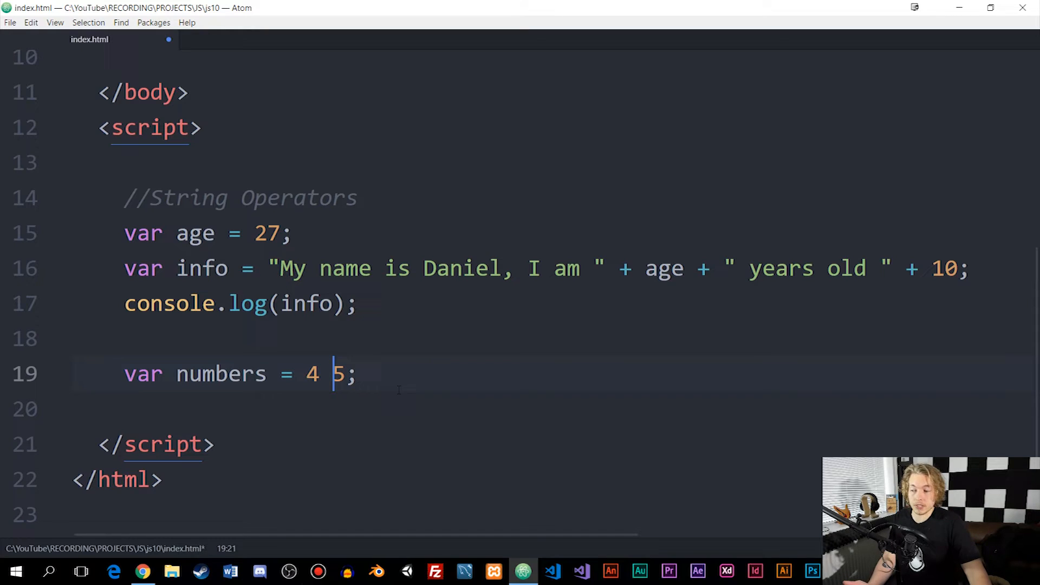
{"action": "type", "text": "#"}
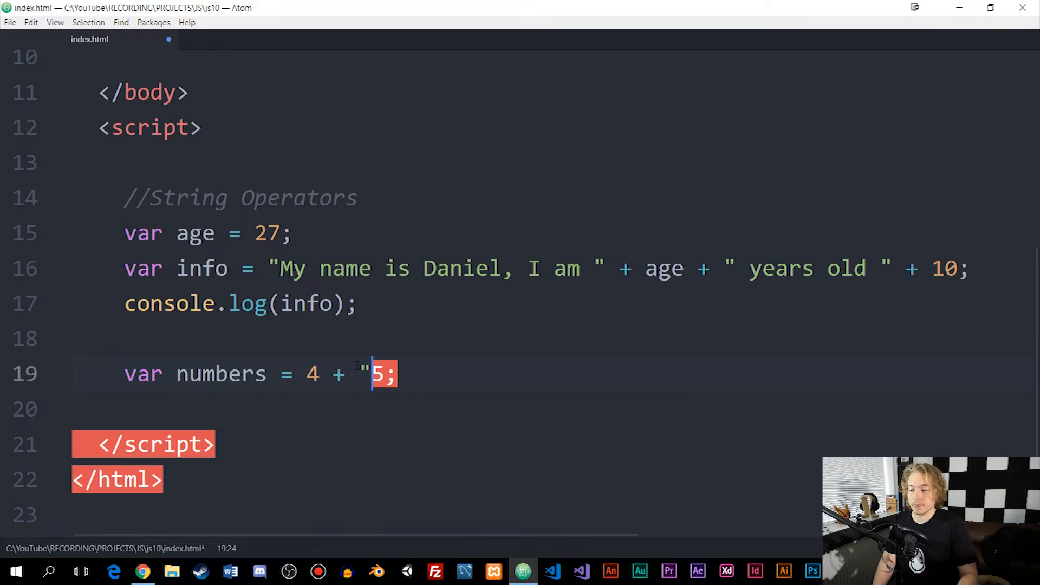
{"action": "type", "text": "\" +"}
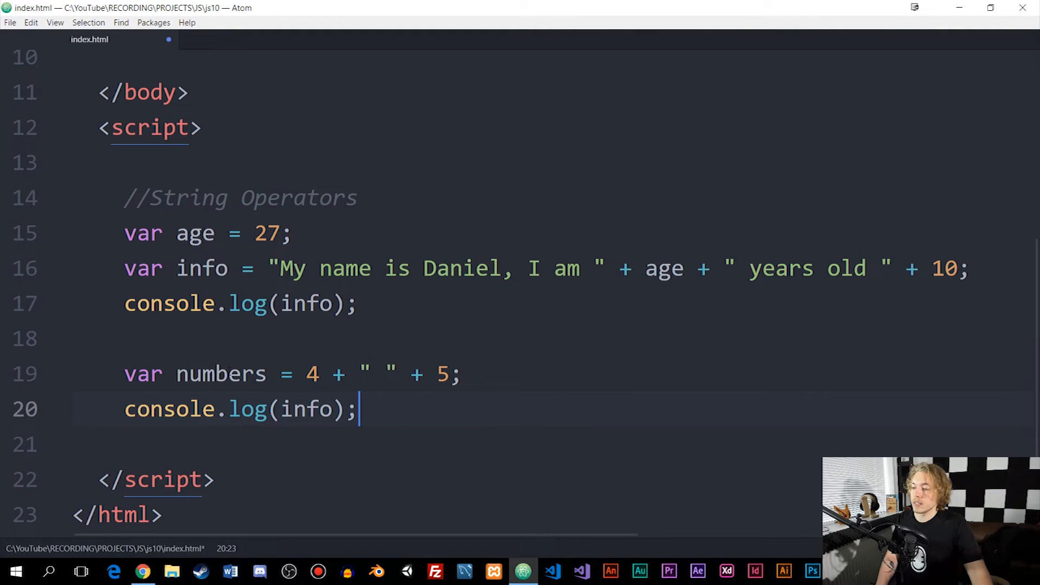
{"action": "type", "text": "numbers"}
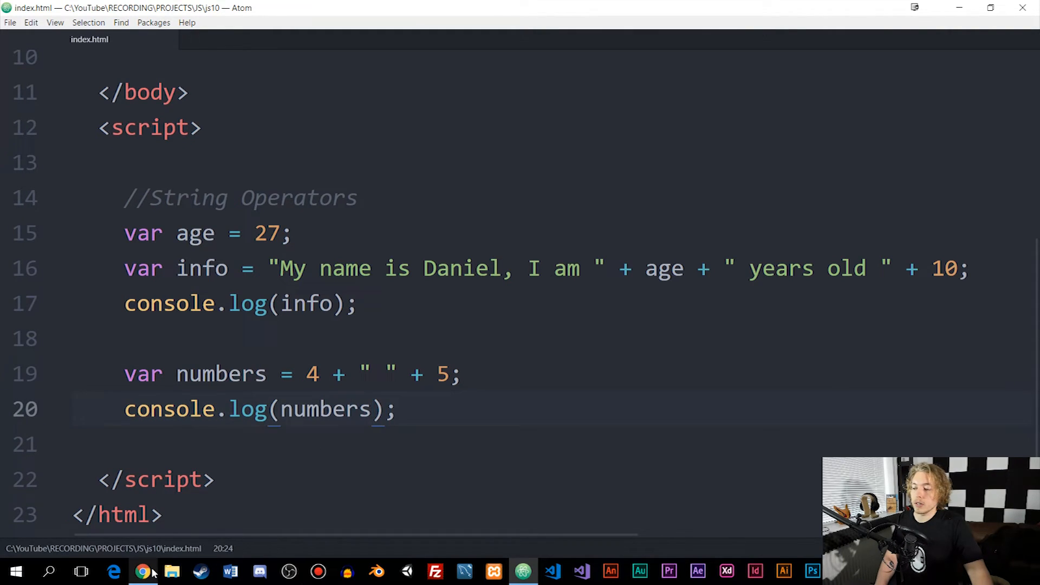
Check the console shows 4 5, then remove the + " " + join between 4 and 5.
{"action": "left_click", "coordinate": [144, 571]}
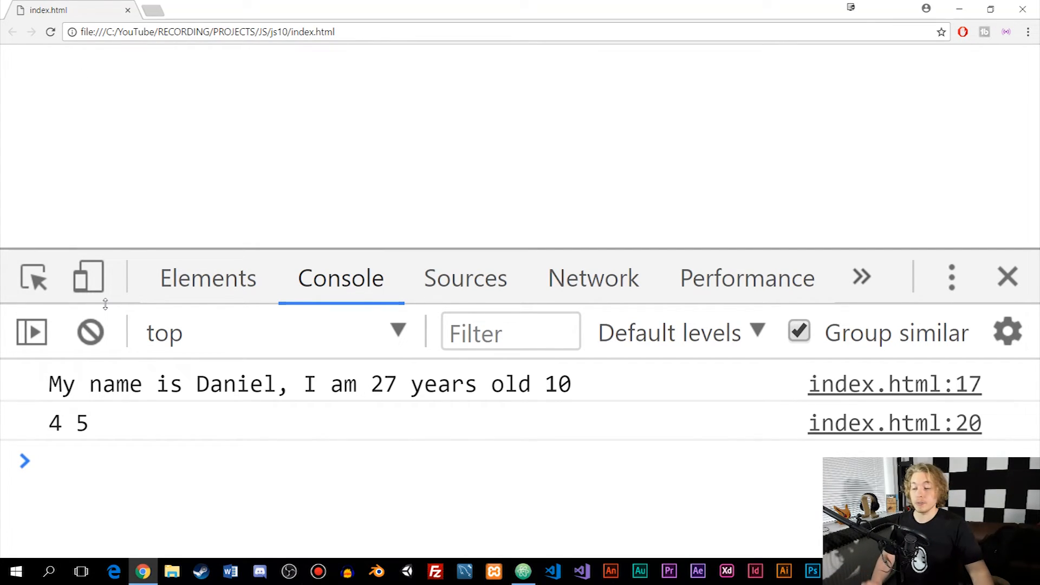
{"action": "left_click", "coordinate": [524, 571]}
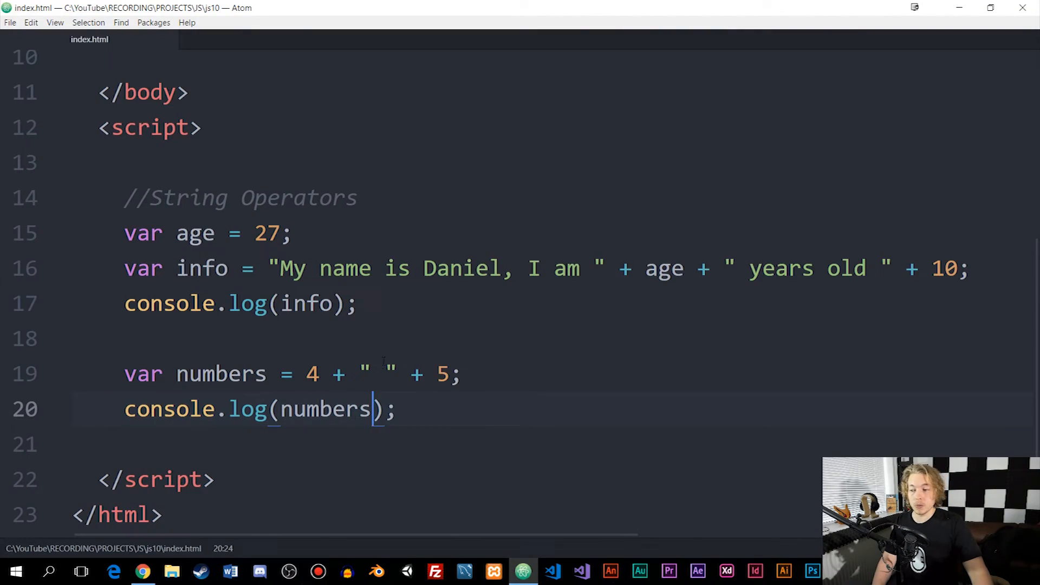
{"action": "left_click_drag", "start_coordinate": [322, 373], "coordinate": [425, 374]}
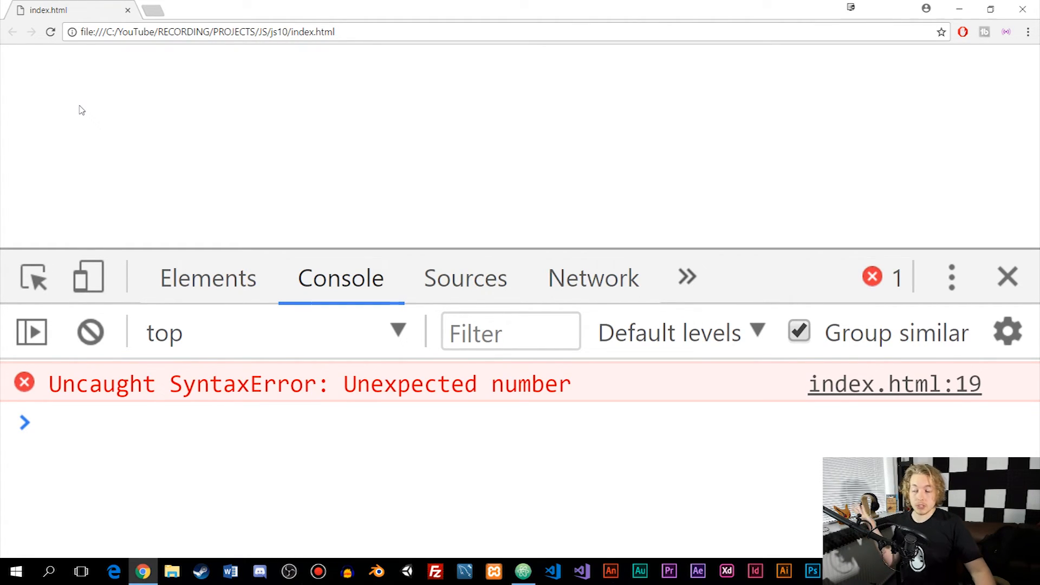
Restore the + " " + space concatenation after it caused a syntax error.
{"action": "left_click", "coordinate": [523, 571]}
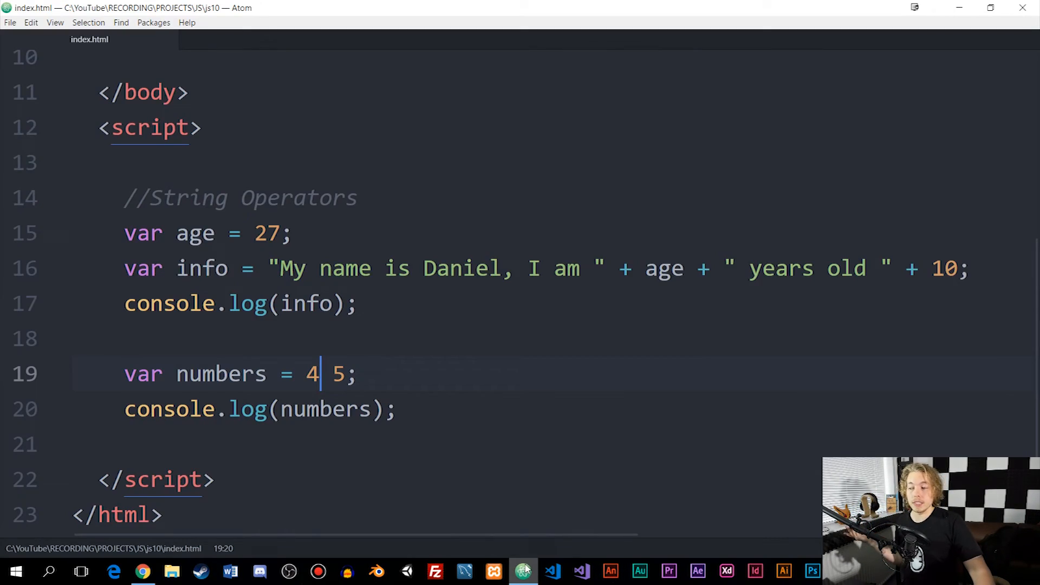
{"action": "type", "text": "+ \" \" +"}
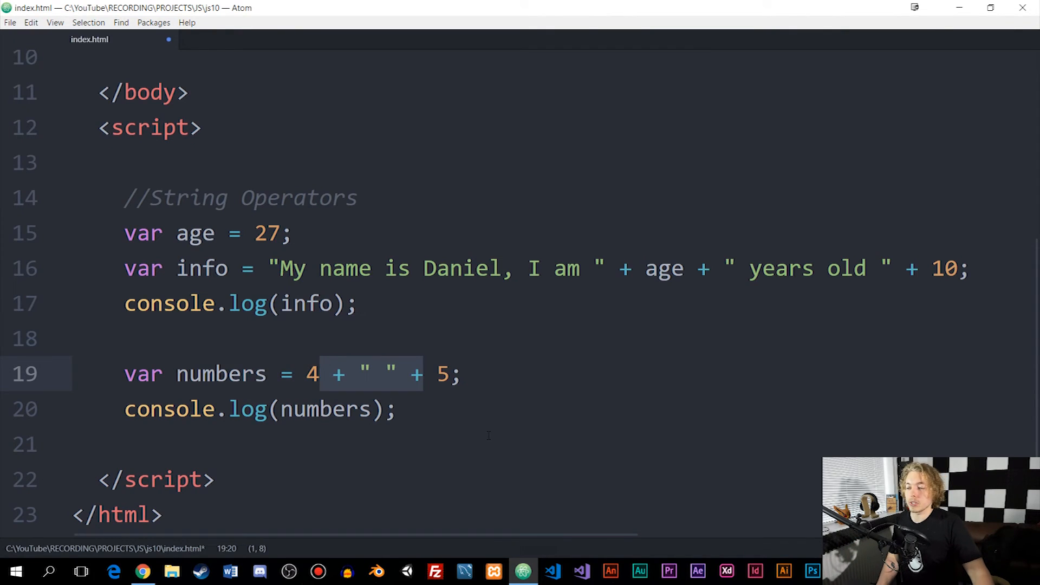
{"action": "left_click", "coordinate": [541, 409]}
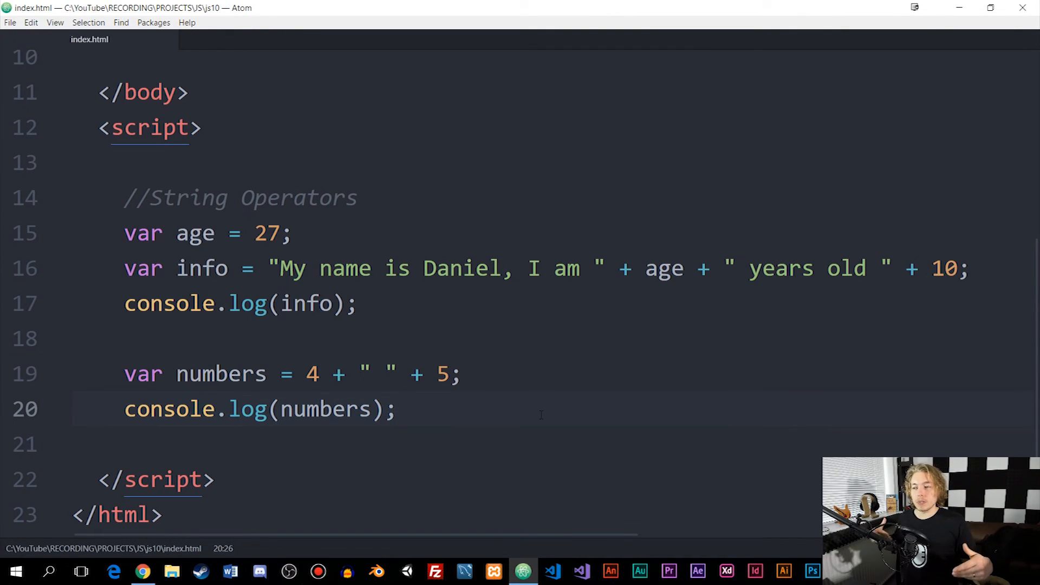